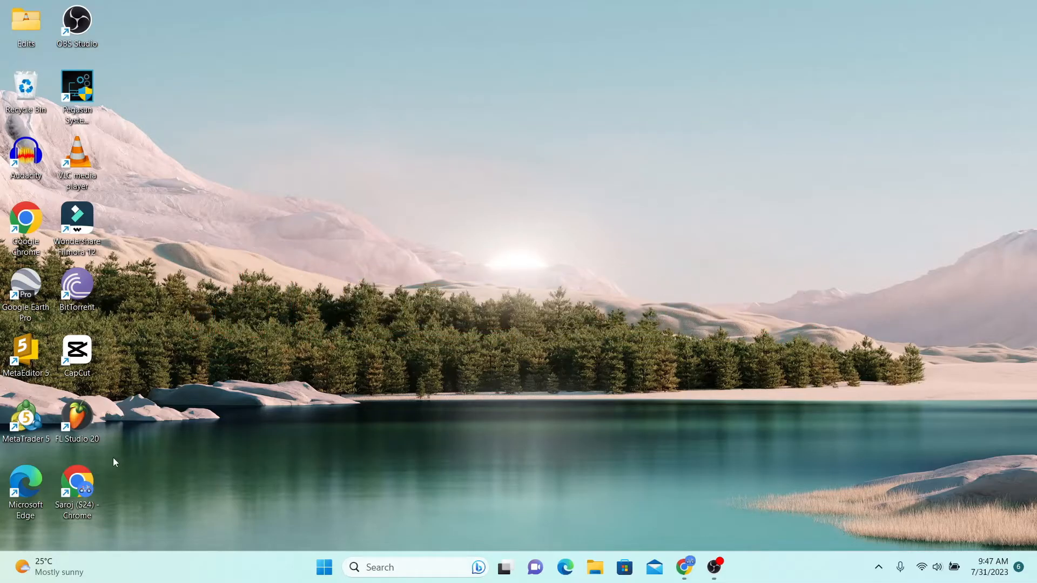
pyautogui.moveTo(344, 359)
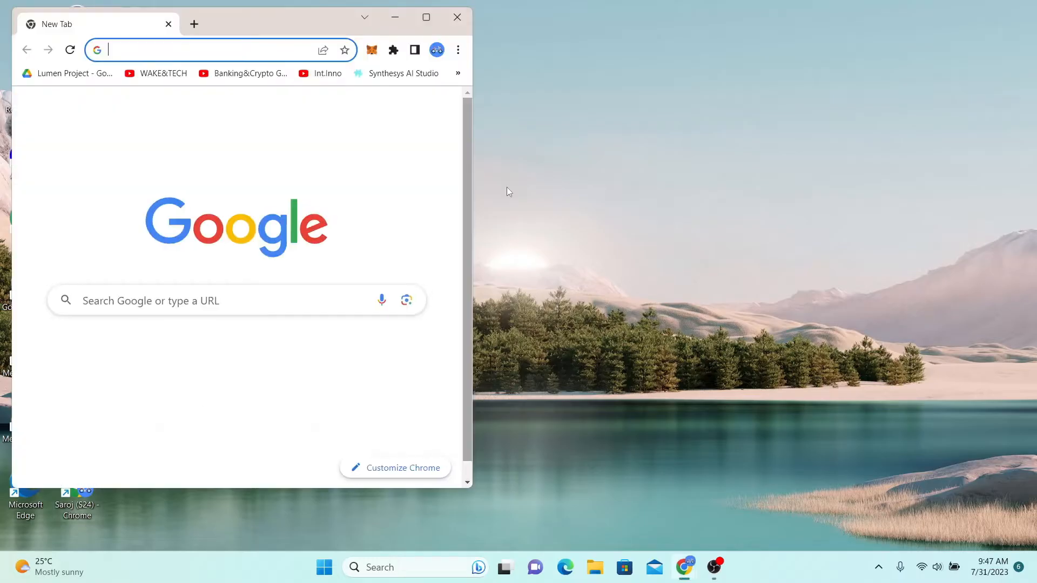
# - Navigate Chrome to the beautiful.ai home page
pyautogui.click(426, 17)
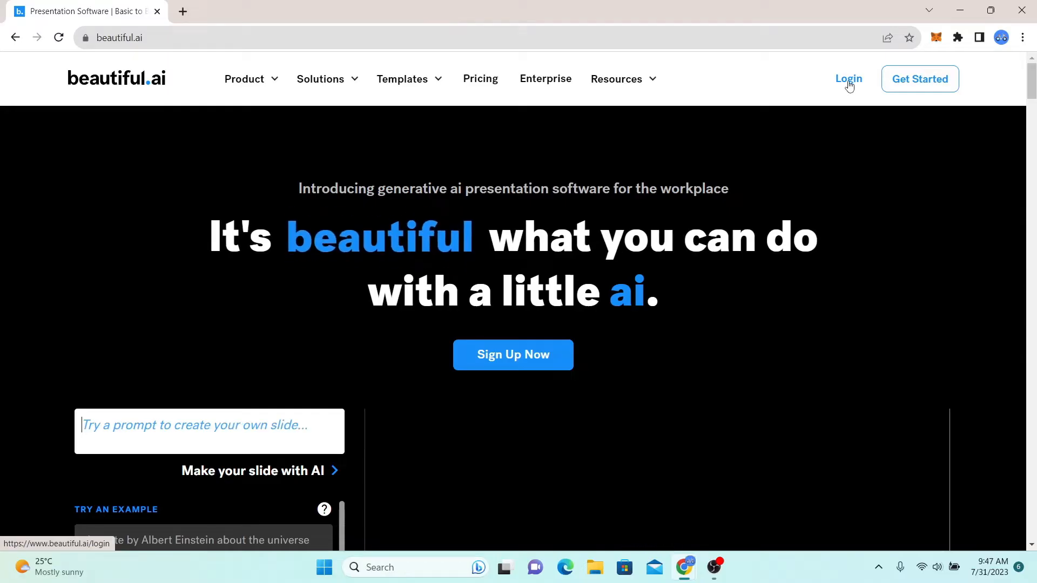
# - Go to the Beautiful.ai sign-in page via the Login link
pyautogui.click(849, 79)
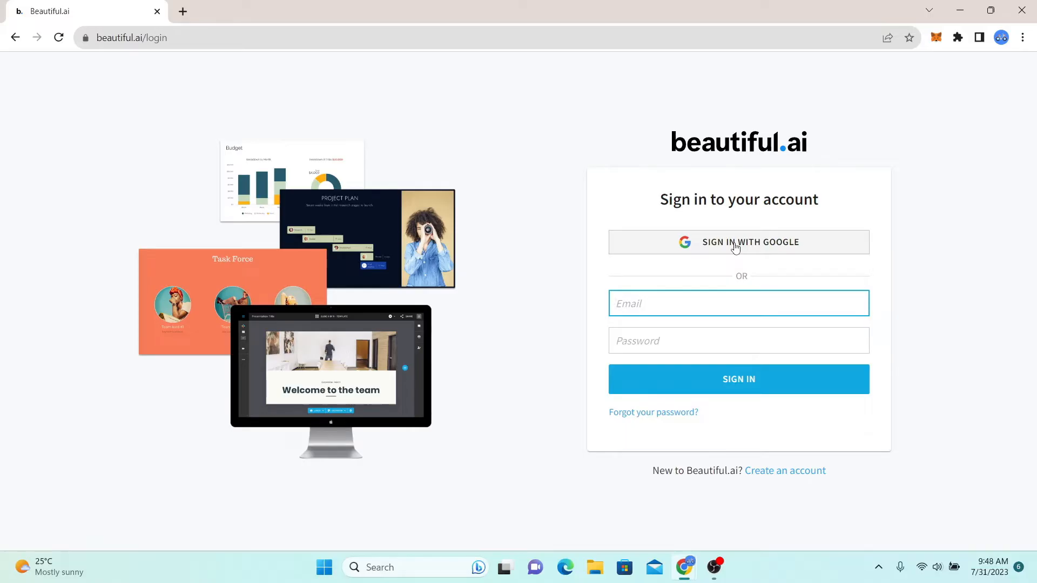
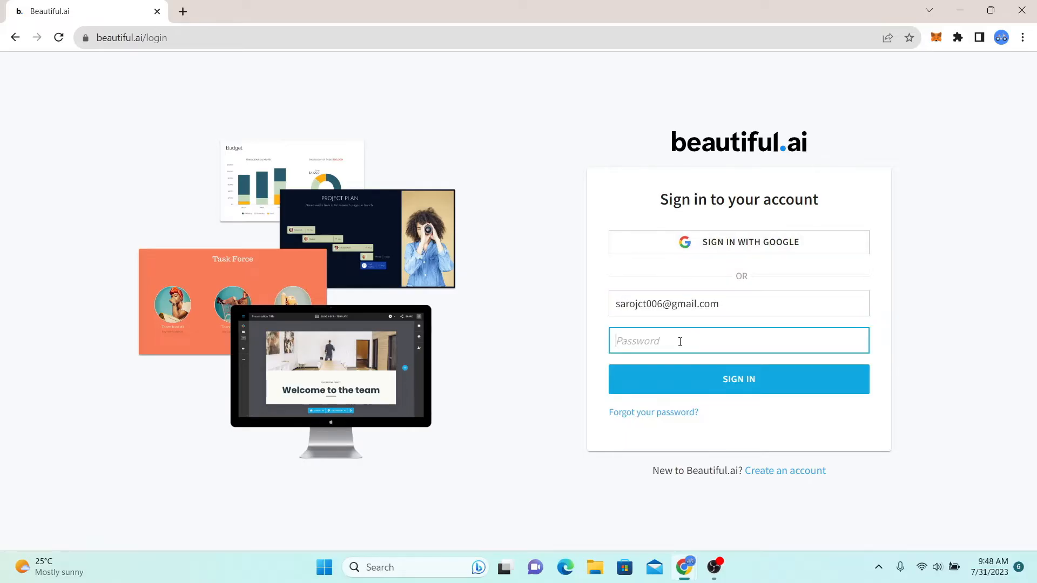
pyautogui.write('password')
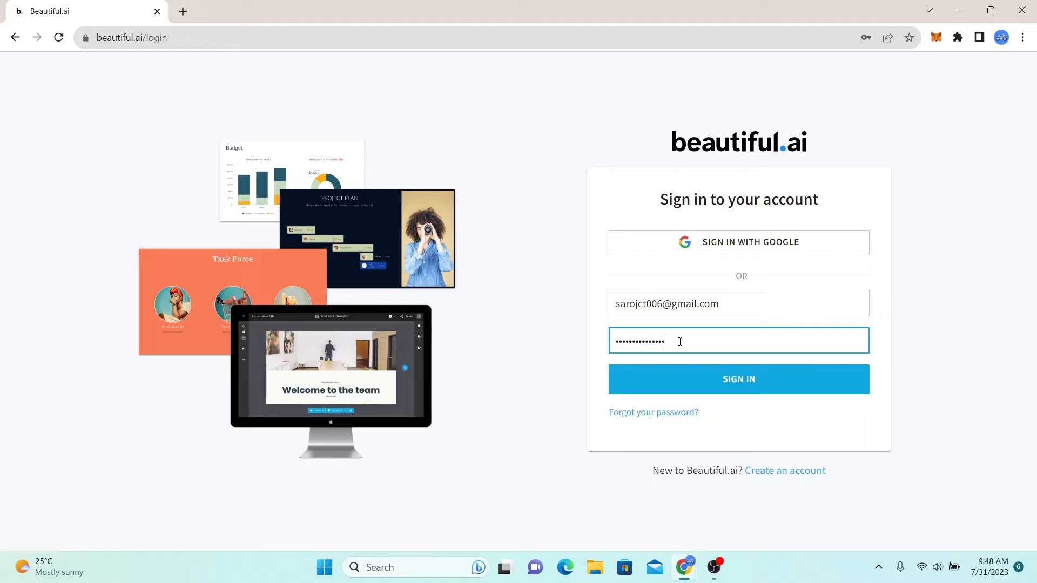
pyautogui.moveTo(664, 377)
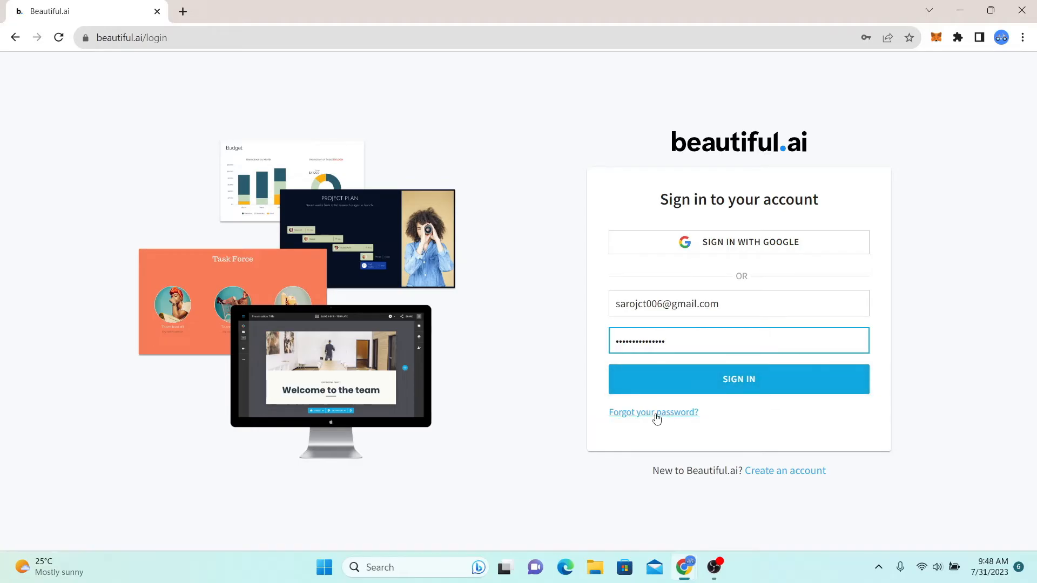
pyautogui.moveTo(684, 428)
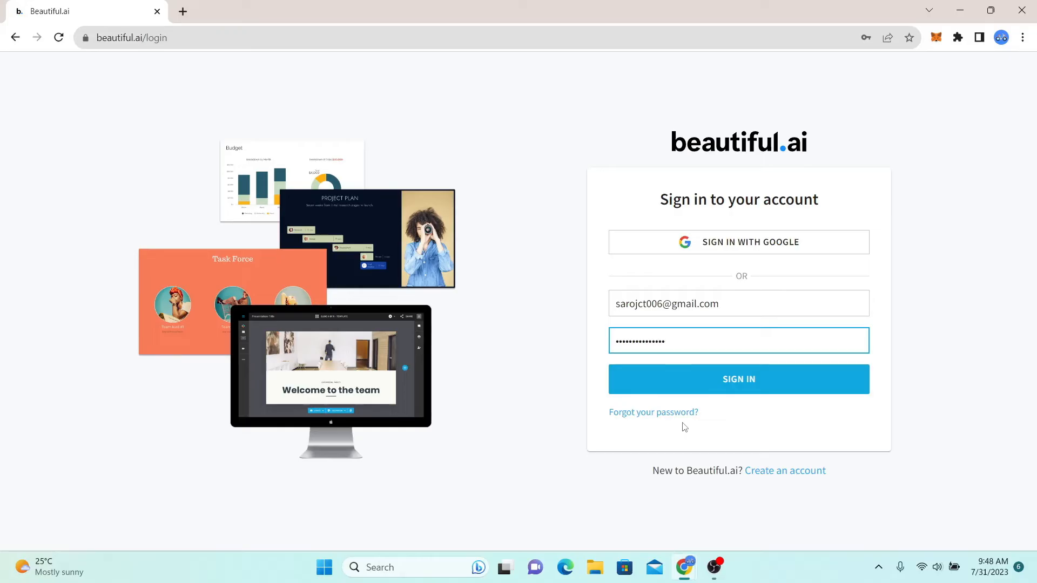